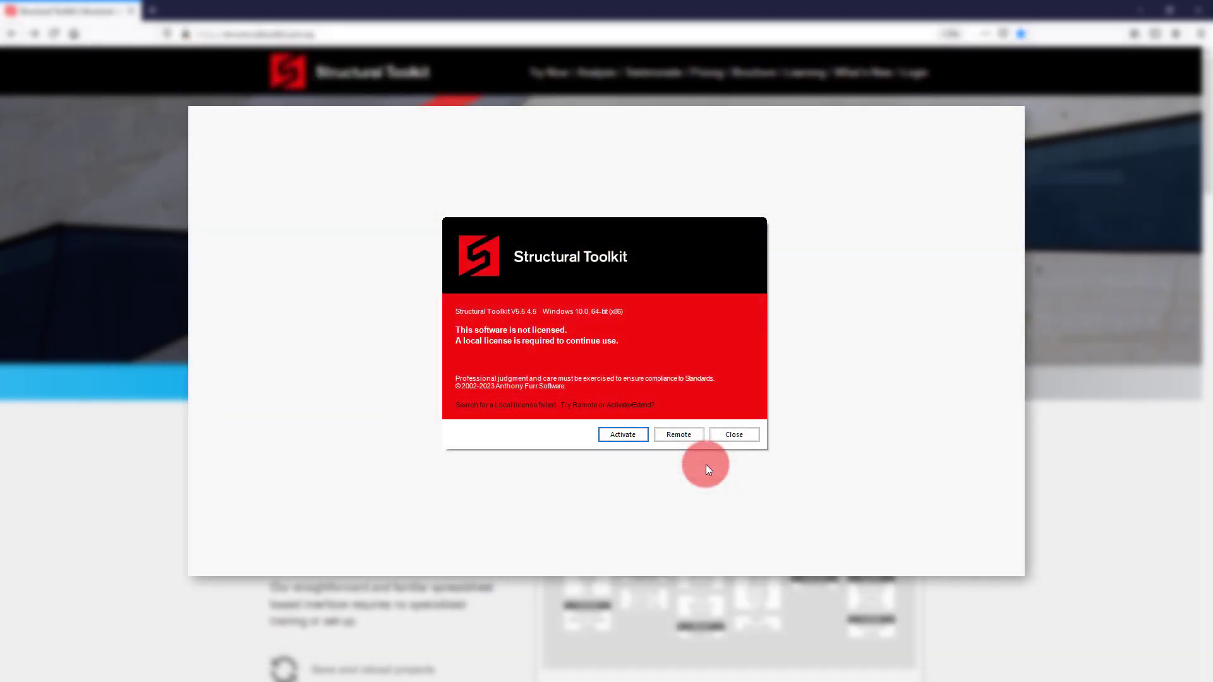
- View the License Server Configuration from the splash, then continue into the main desktop
click(677, 434)
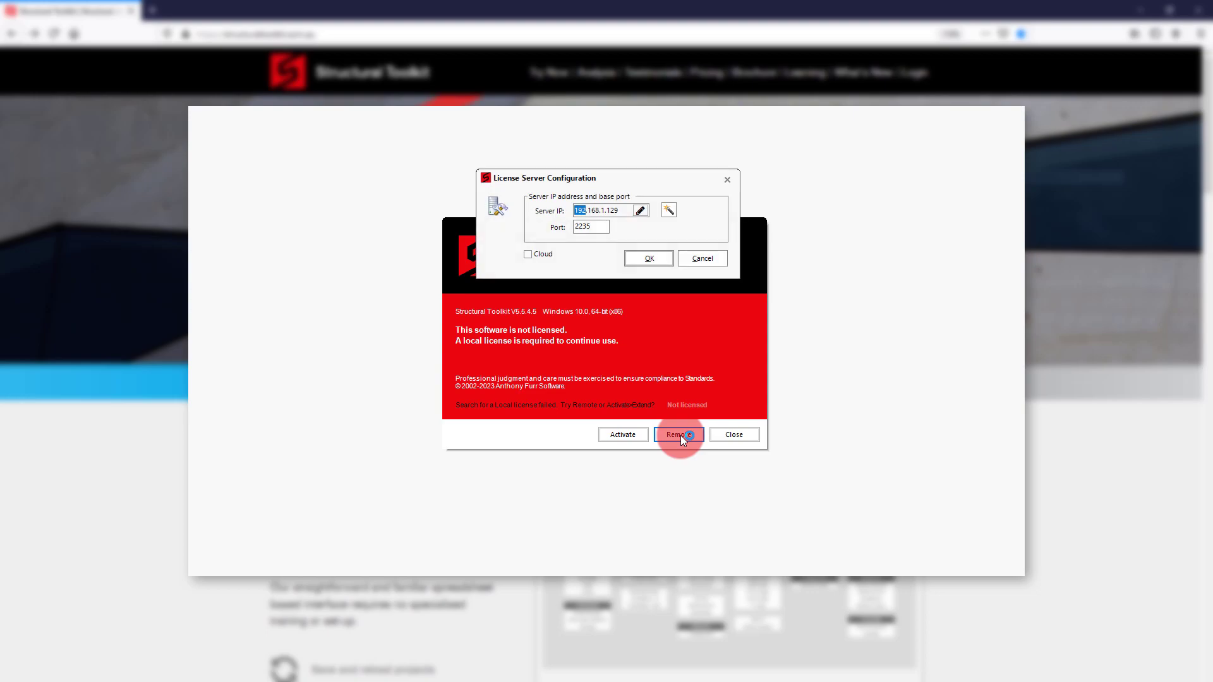
click(529, 254)
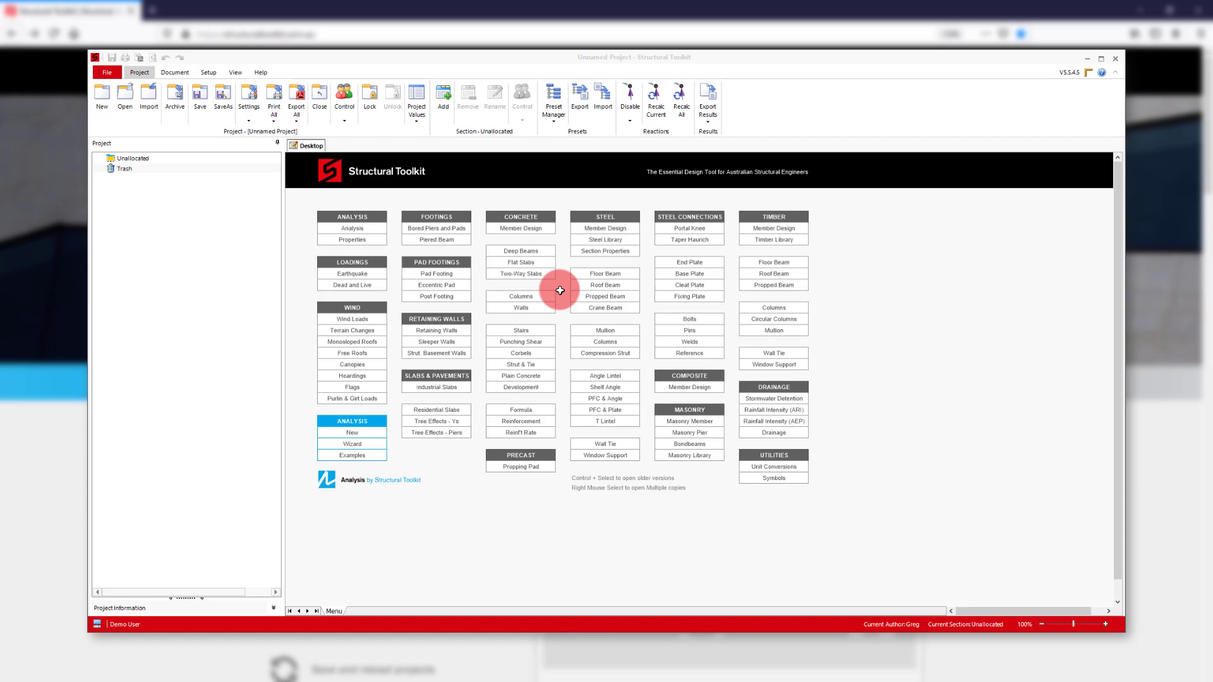
- Deactivate the demo user's license from Help so no license is active
click(261, 72)
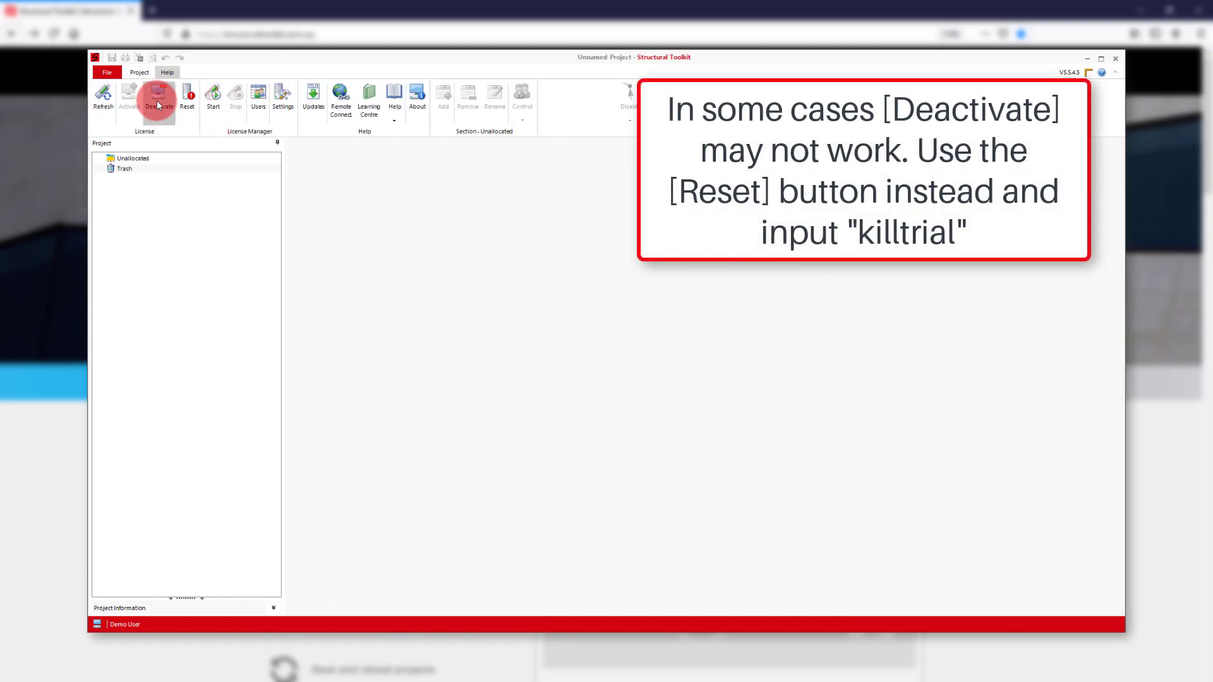
click(160, 99)
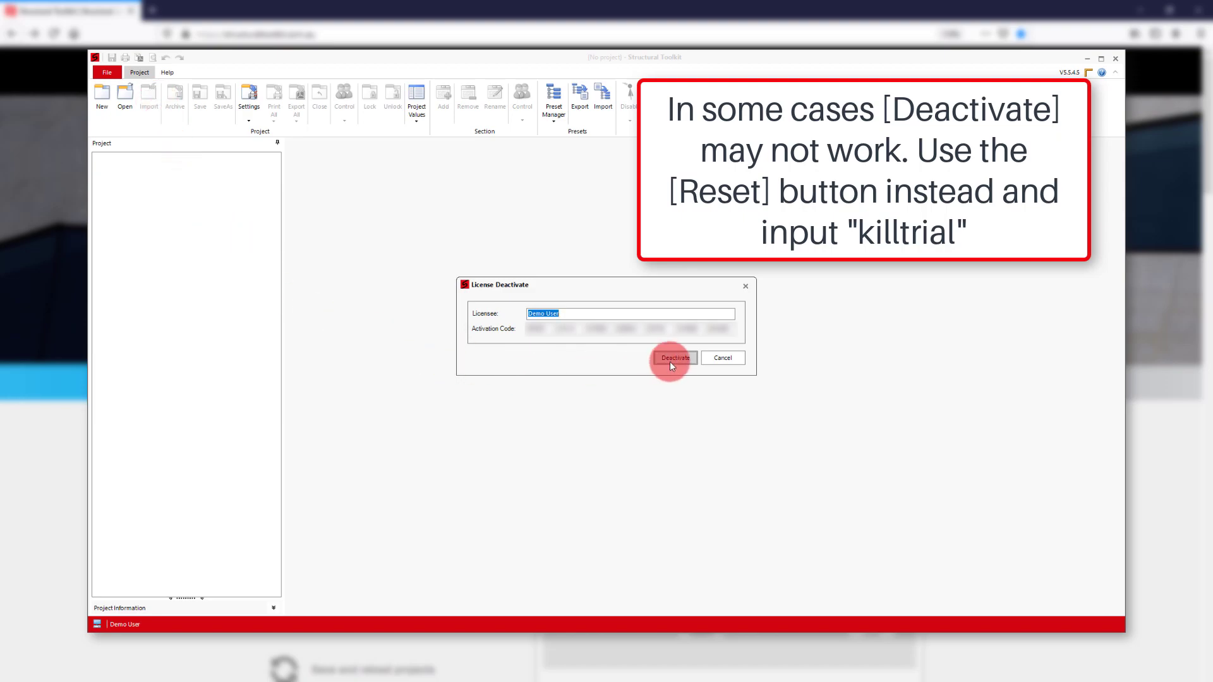
click(672, 357)
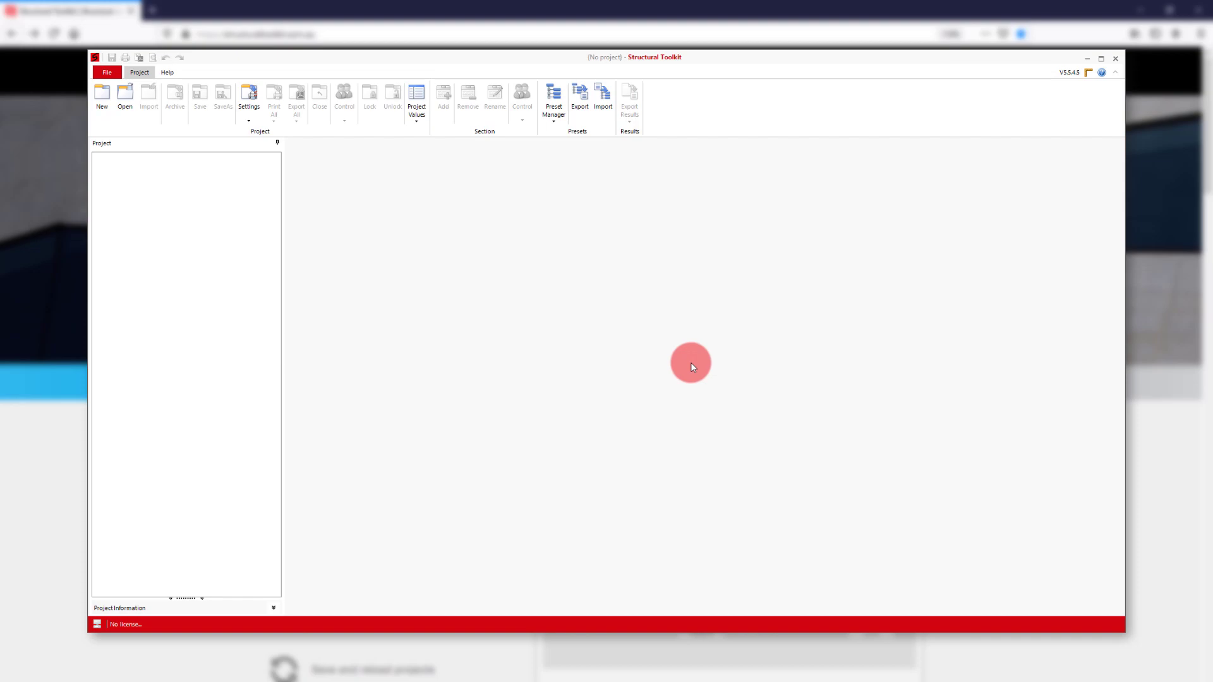
- Start a cloud license connection from Help with the account's user ID and access key
click(167, 72)
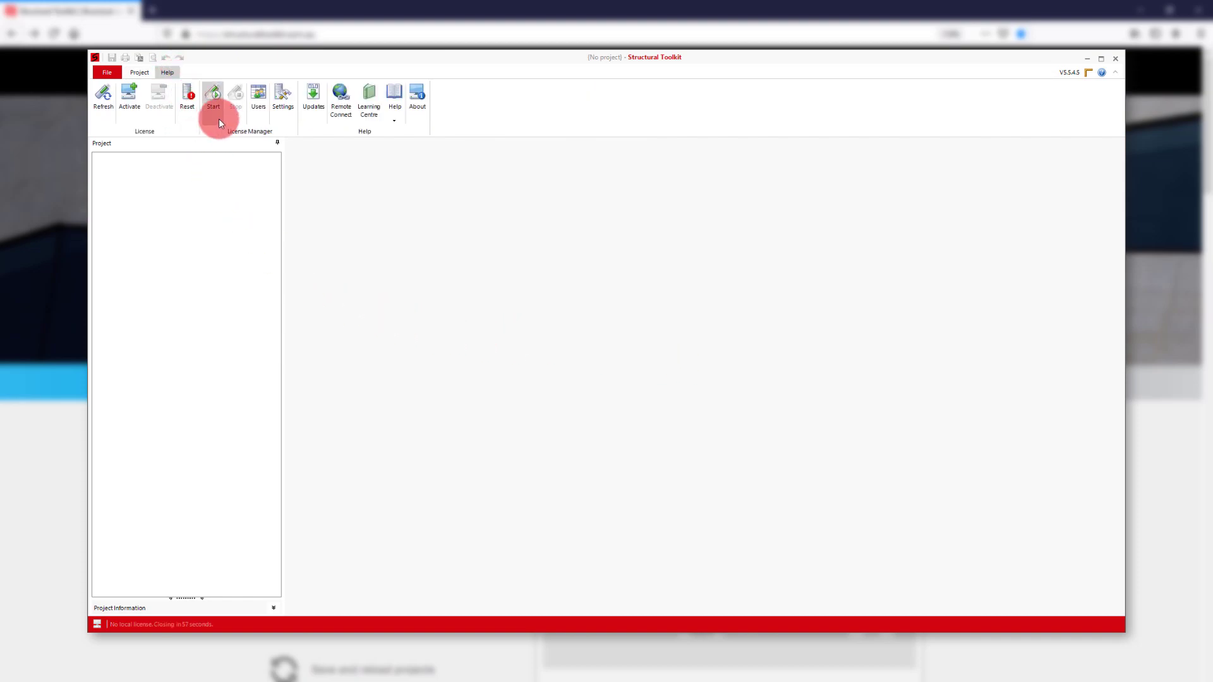
click(212, 98)
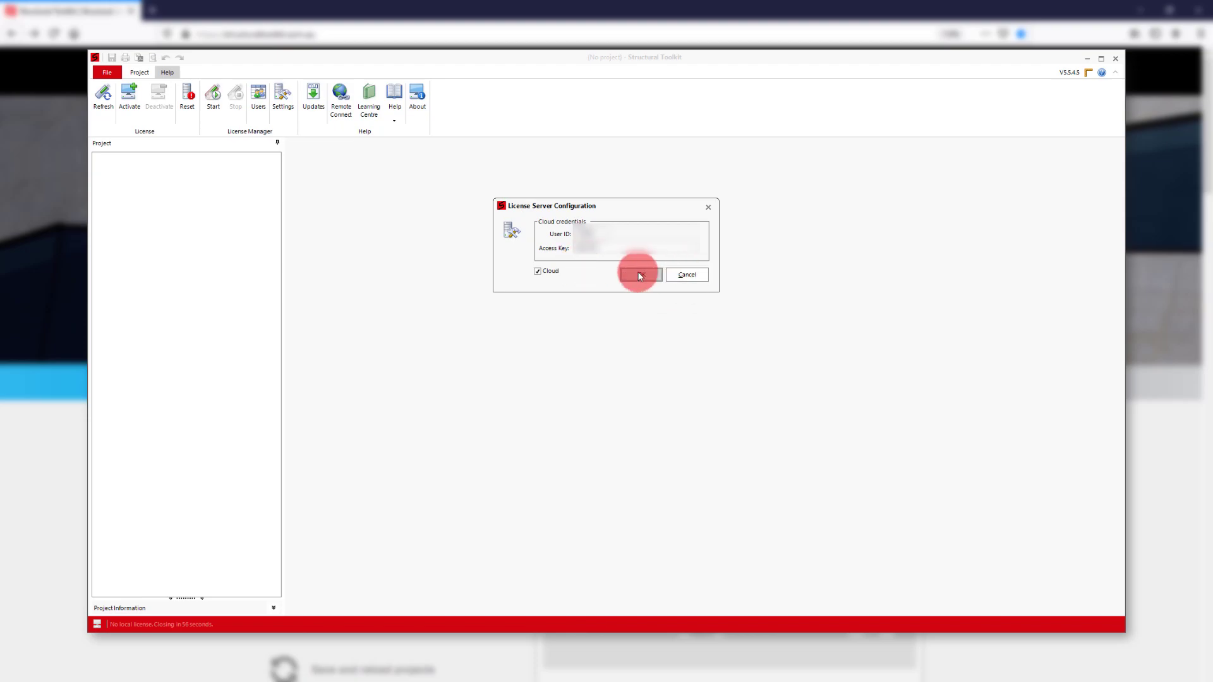
click(636, 274)
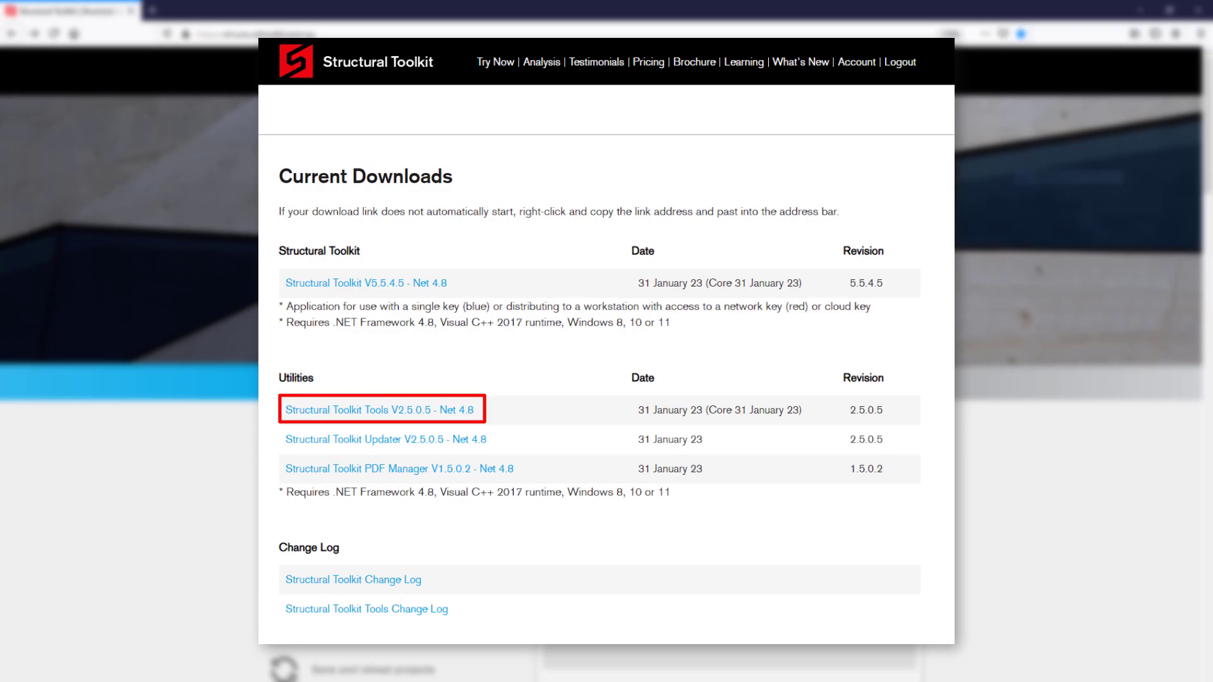
- Download Structural Toolkit Tools V2.5.0.5 - Net 4.8 from the Utilities list
click(380, 410)
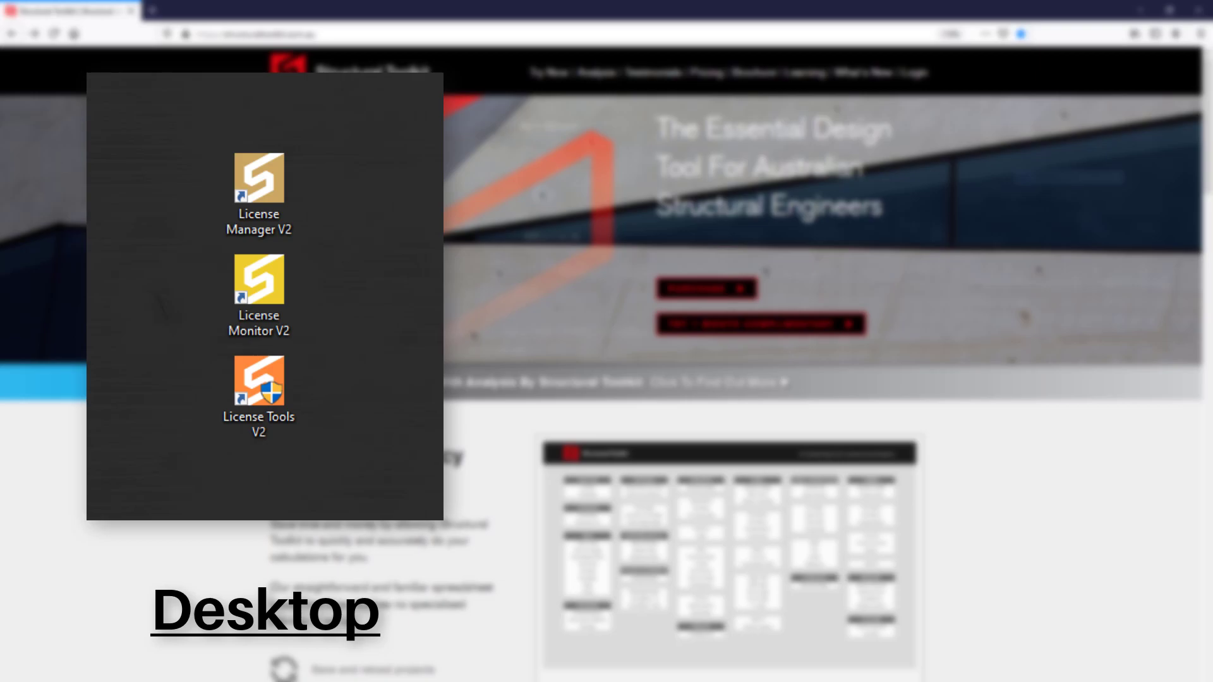
- Launch License Monitor V2 via Start menu search
text(license monitor V2)
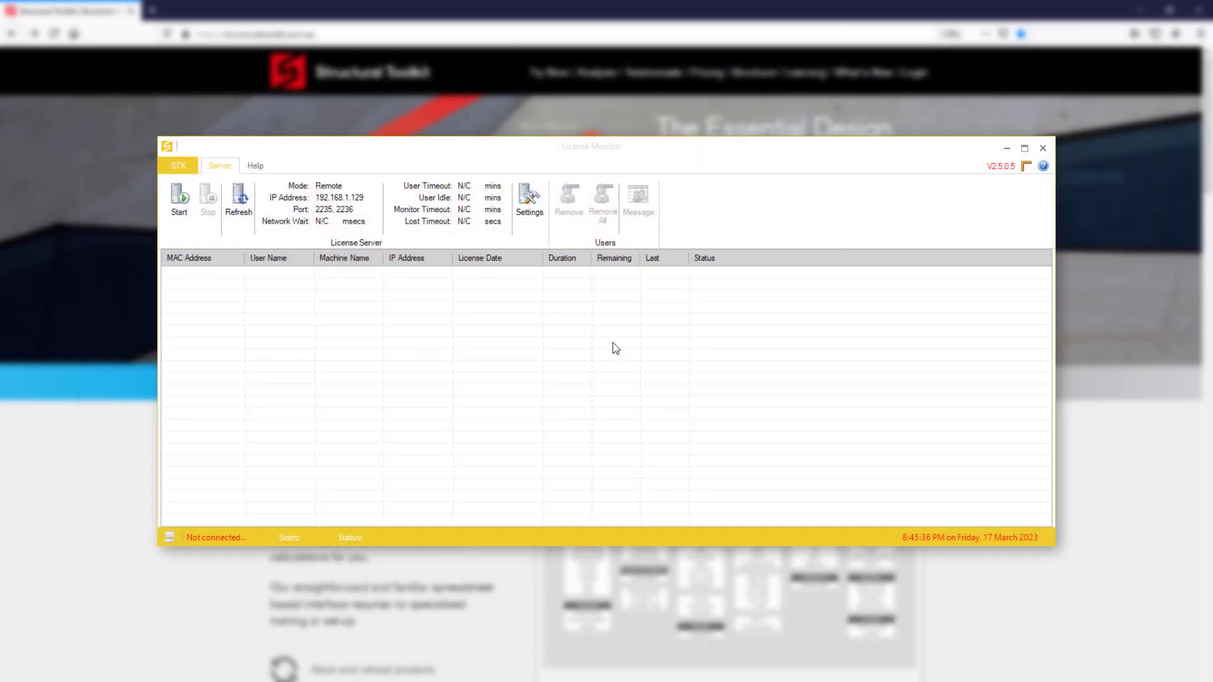
- Switch the monitor to Cloud credentials and start it, showing Cloud Running with 5 of 5 seats
click(528, 200)
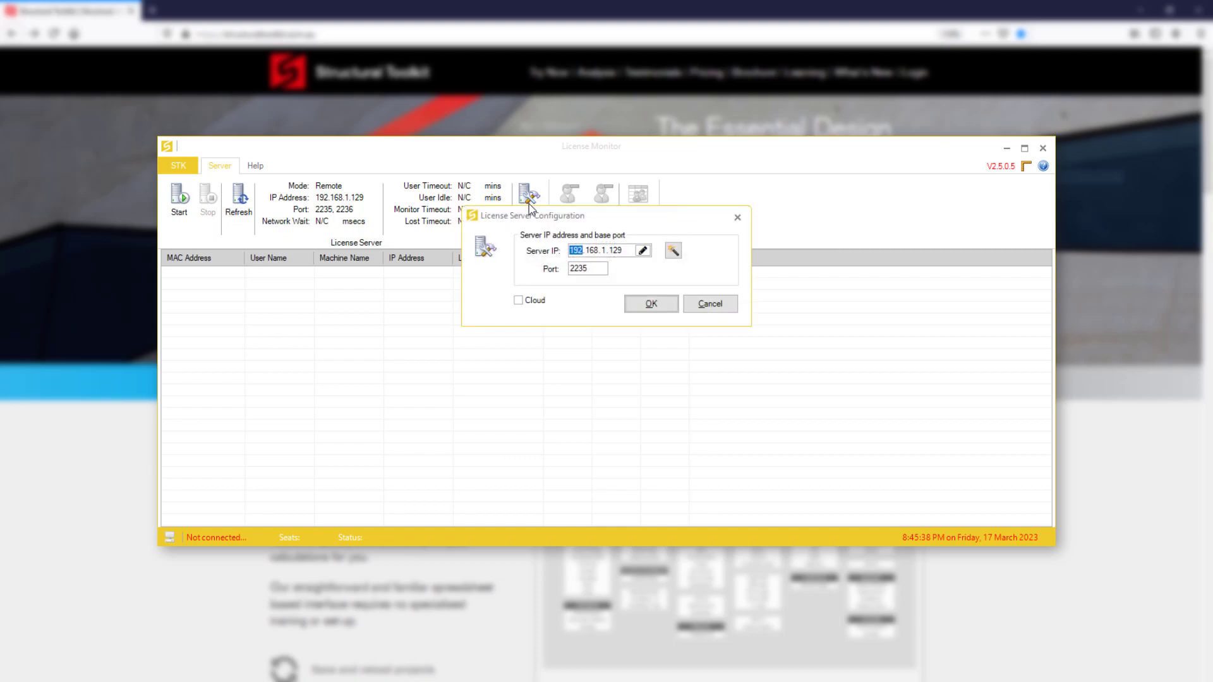
click(519, 301)
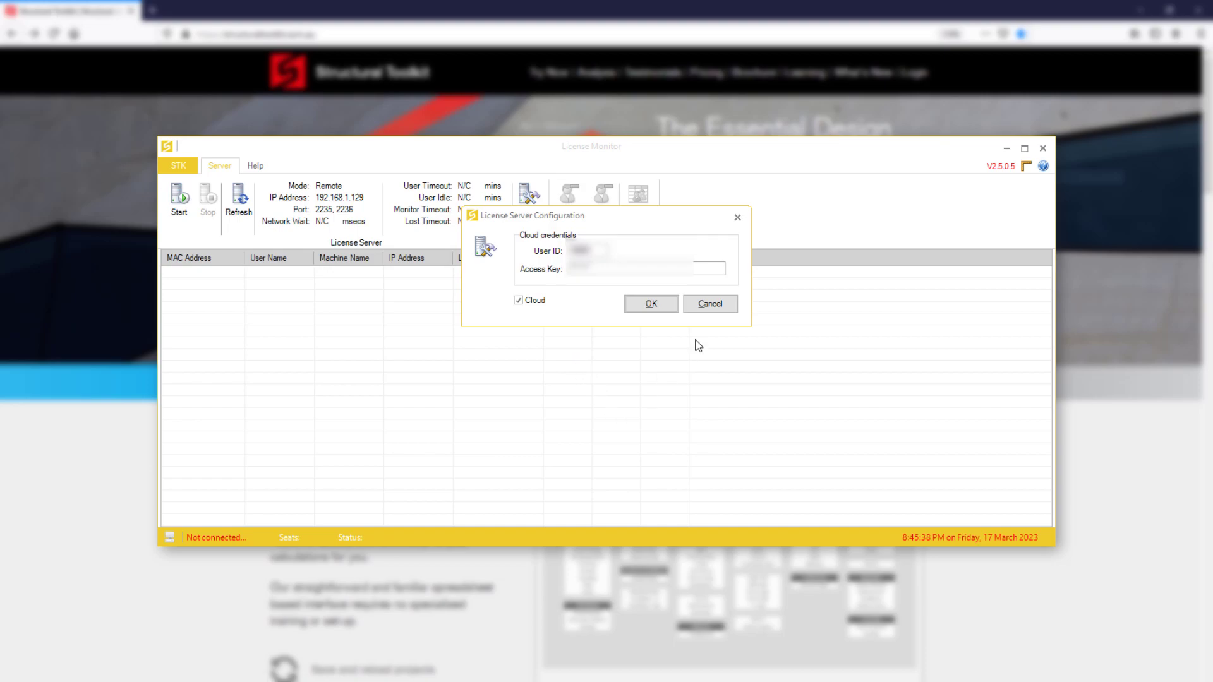
click(649, 303)
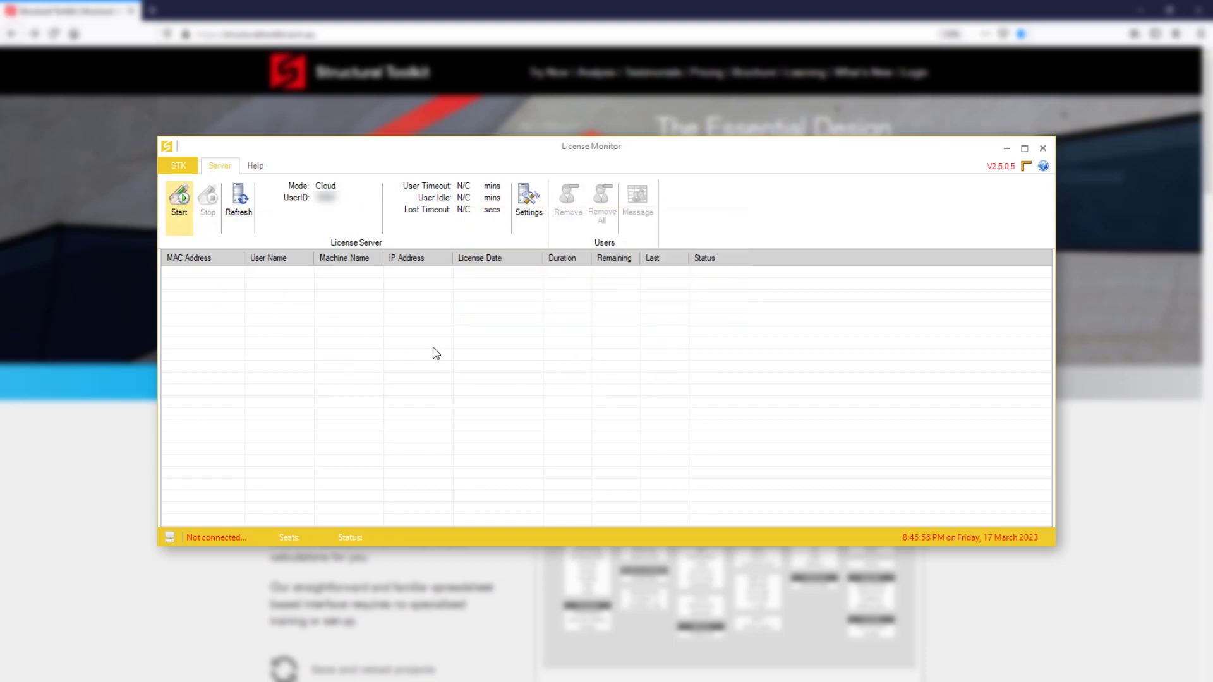
click(178, 199)
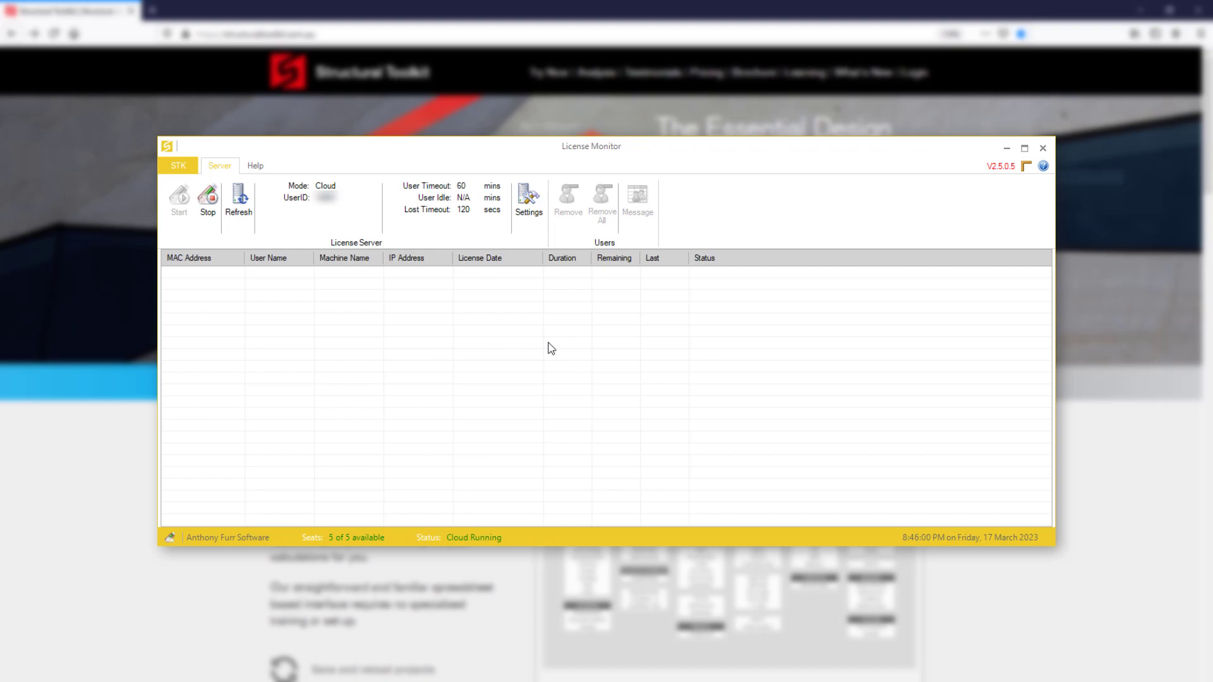